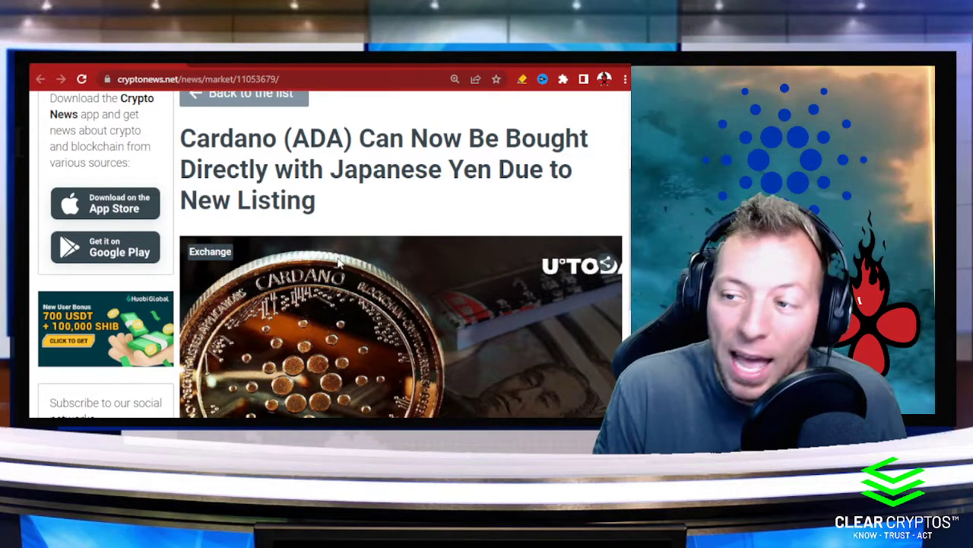
# - Scroll down past the Cardano headline to the highlighted OKCoin Japan paragraphs and 'Japan's stance on crypto' heading
pyautogui.scroll(-3)
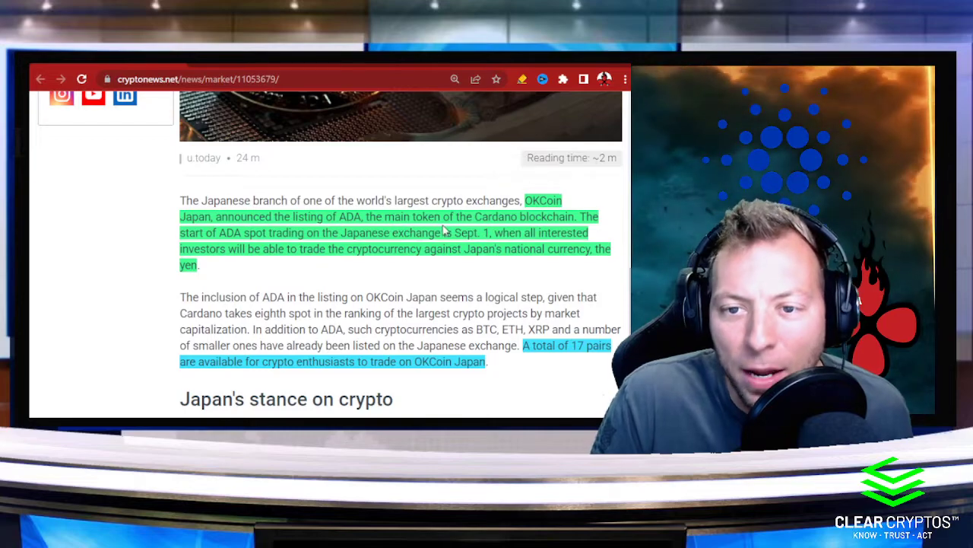
pyautogui.scroll(-3)
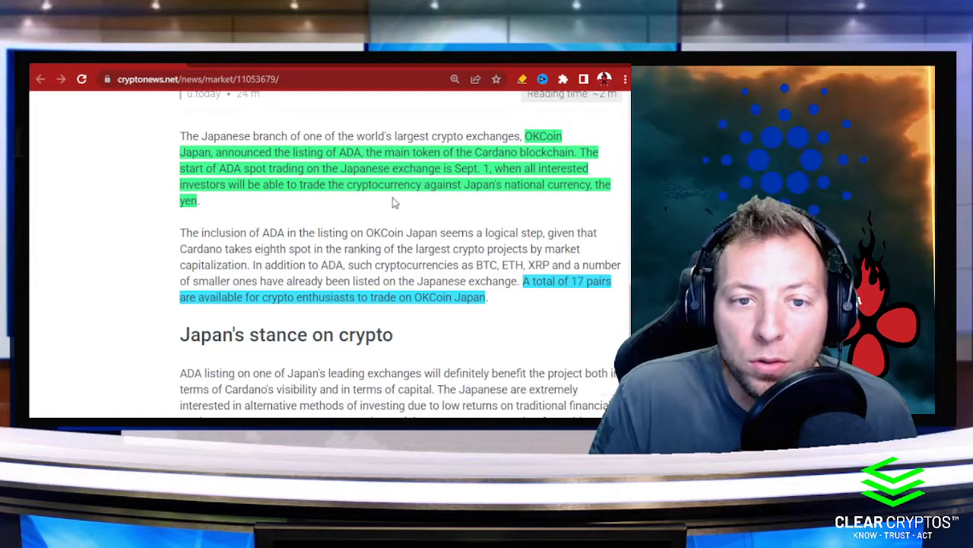
pyautogui.moveTo(347, 198)
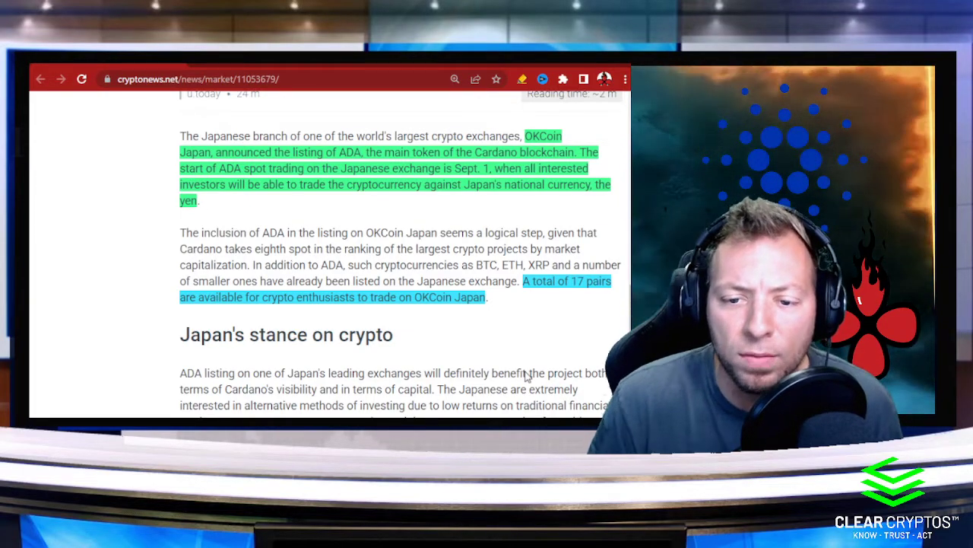
pyautogui.scroll(-3)
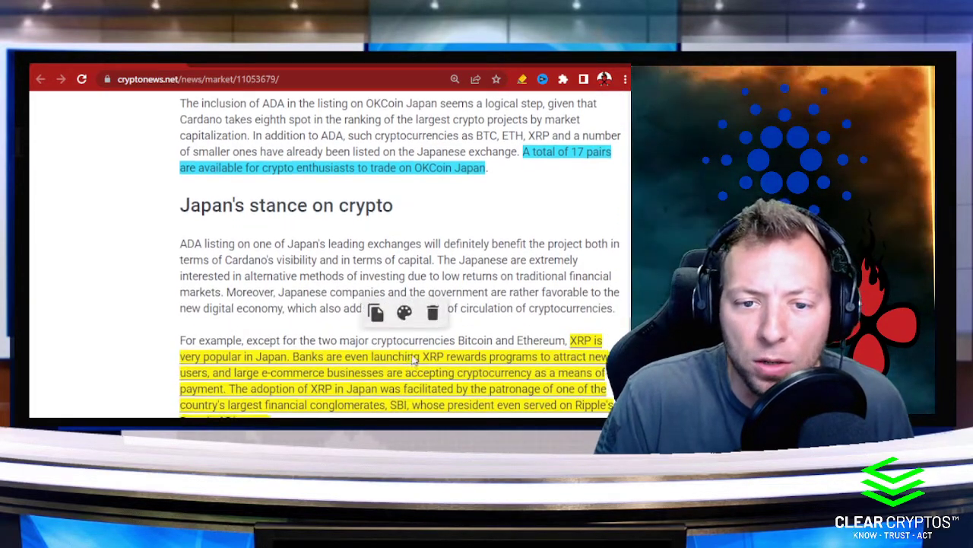
pyautogui.scroll(-3)
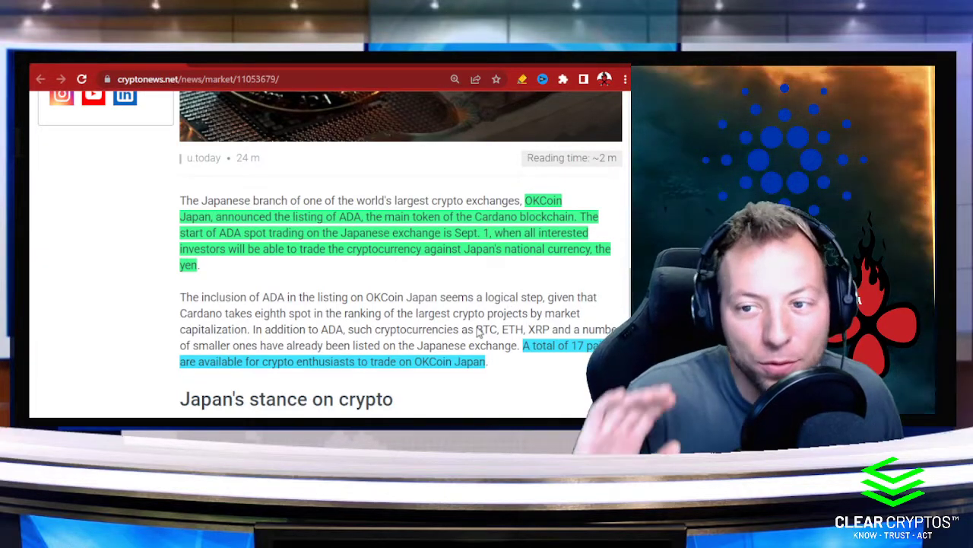
pyautogui.moveTo(444, 372)
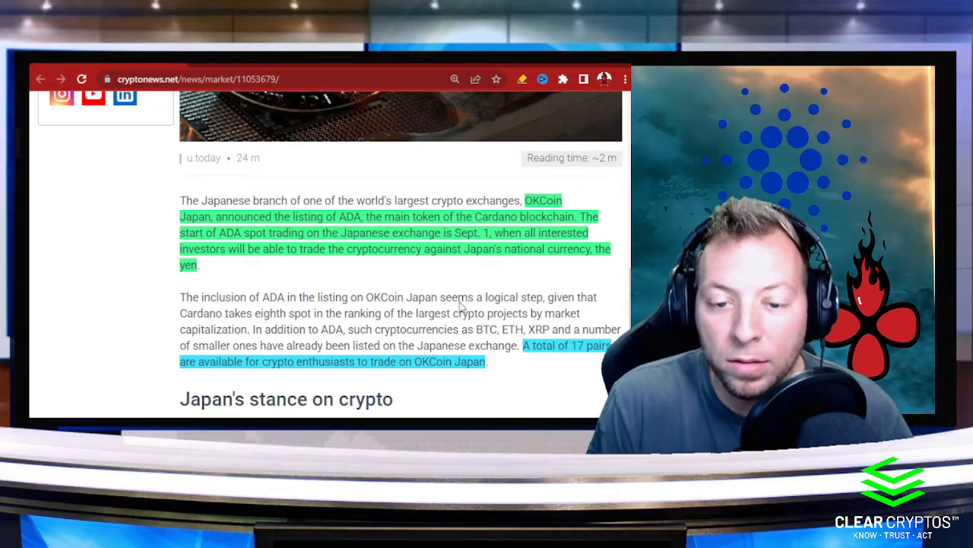
pyautogui.scroll(-3)
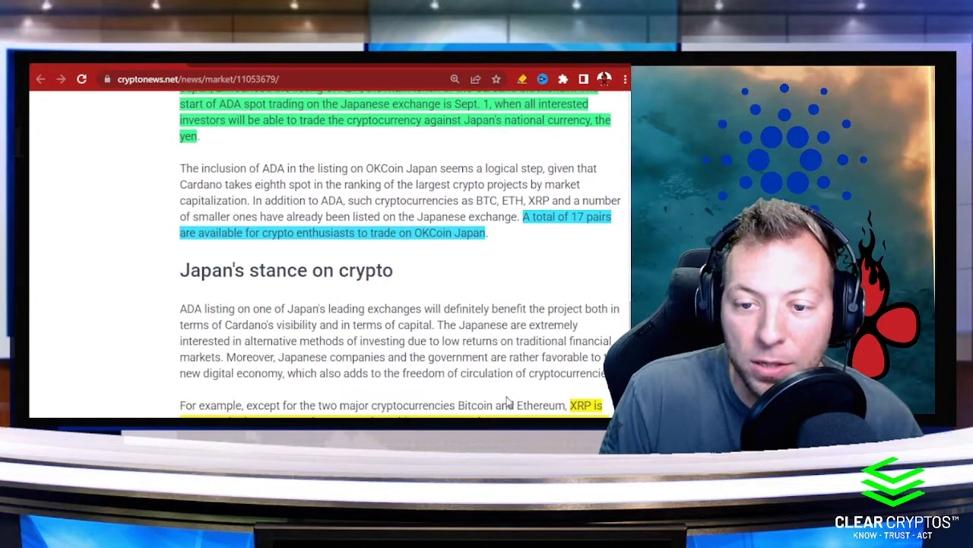
# - Scroll to the article's end showing the yellow XRP paragraph, Source link and Back to the list button
pyautogui.scroll(-3)
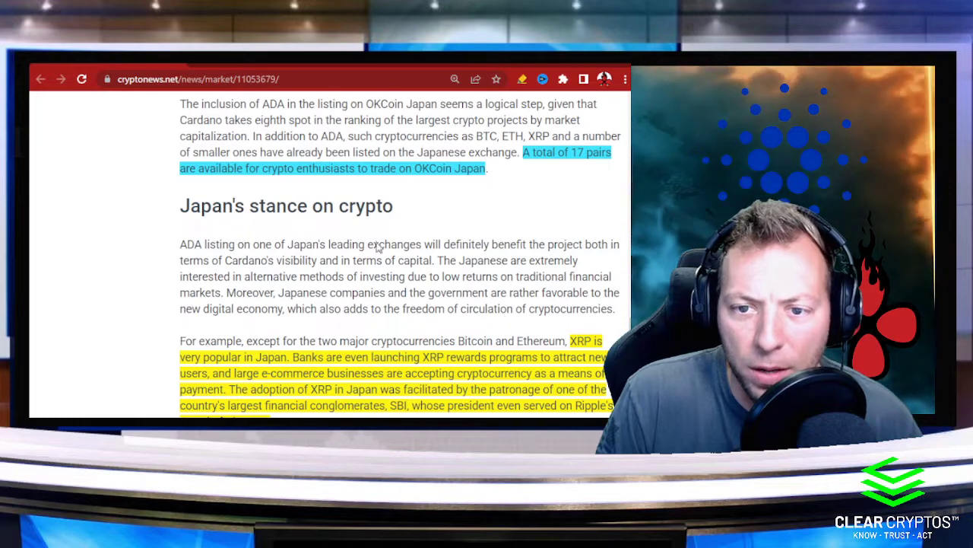
pyautogui.doubleClick(581, 341)
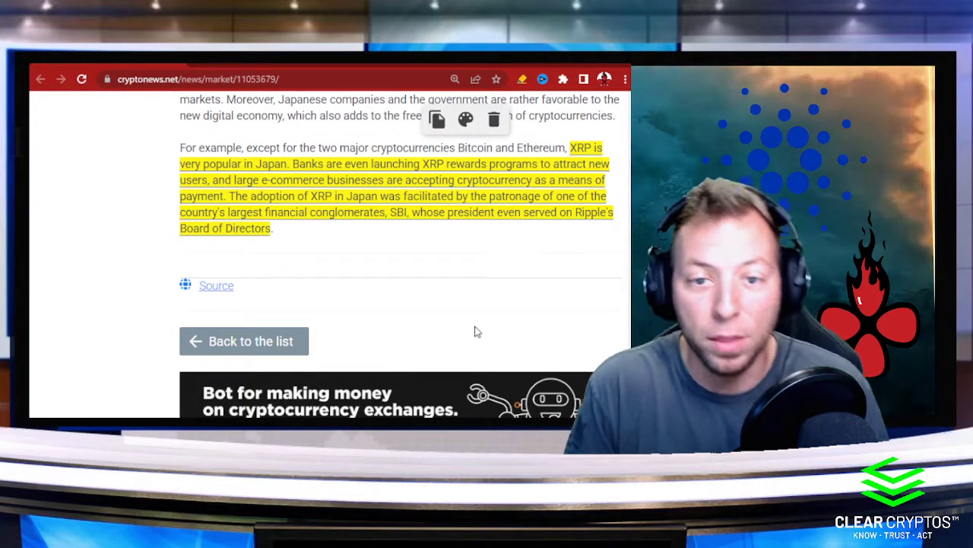
pyautogui.moveTo(298, 231)
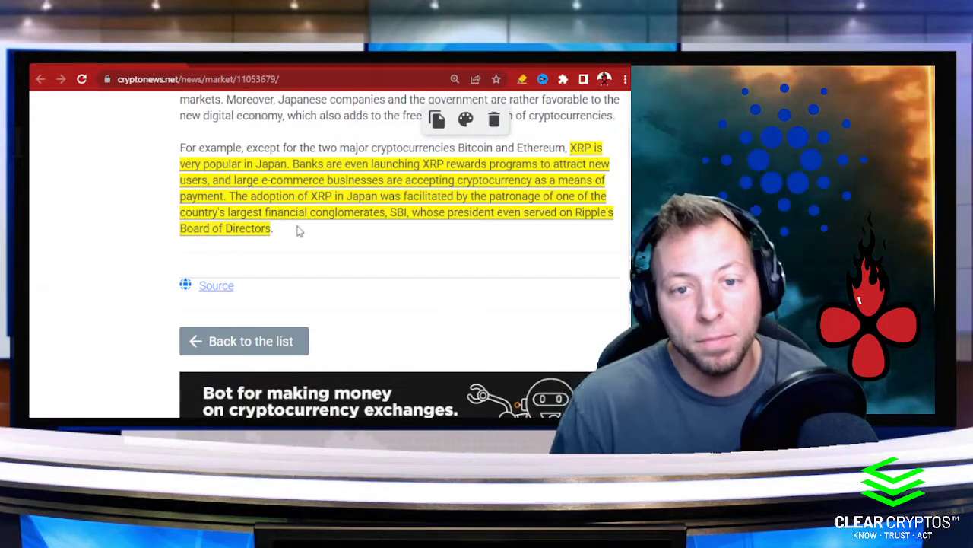
pyautogui.moveTo(411, 248)
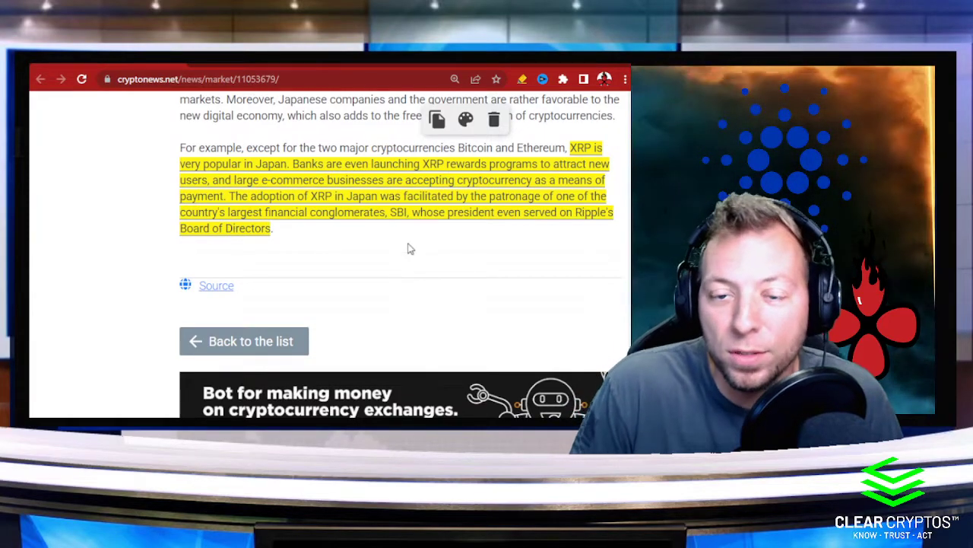